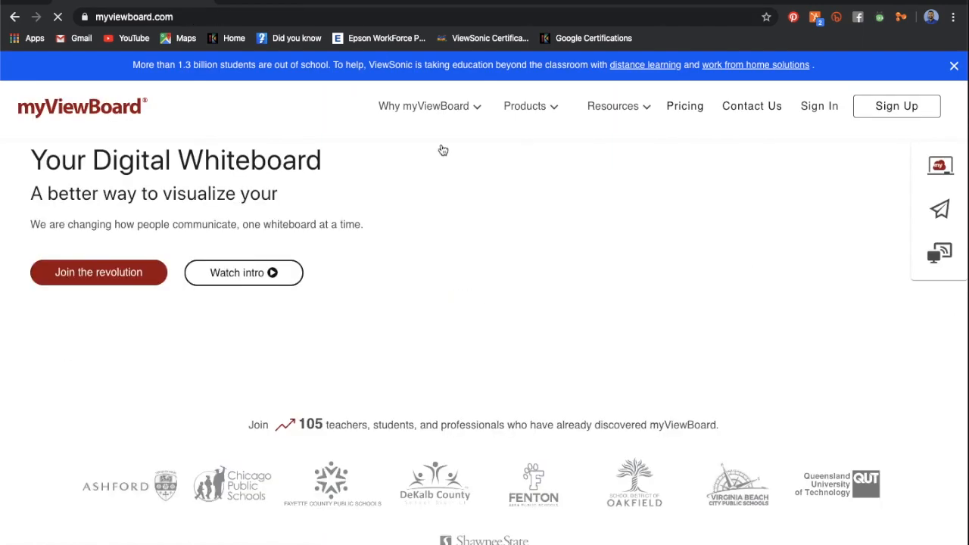
# - Sign in to myViewBoard with the account email and password to reach the host whiteboard
pyautogui.click(819, 106)
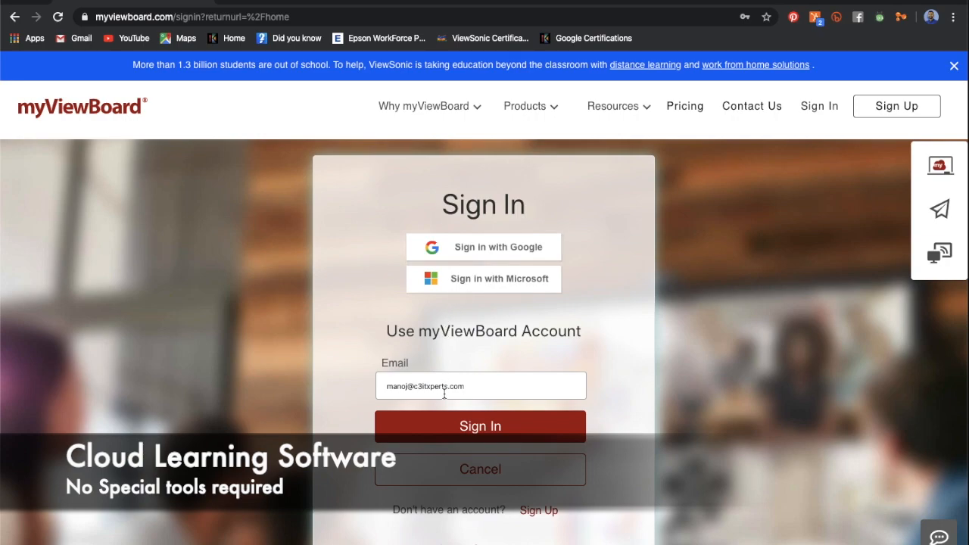
pyautogui.click(480, 425)
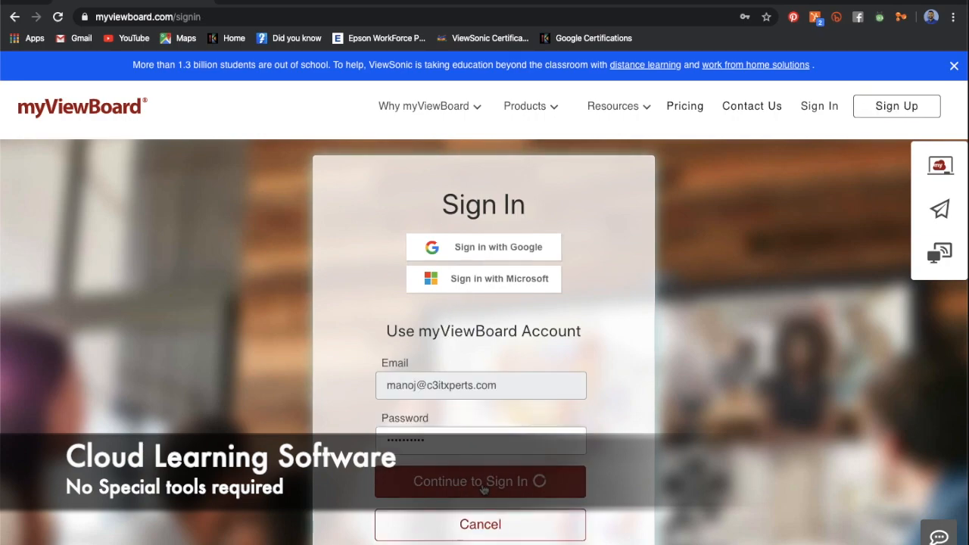
pyautogui.click(480, 482)
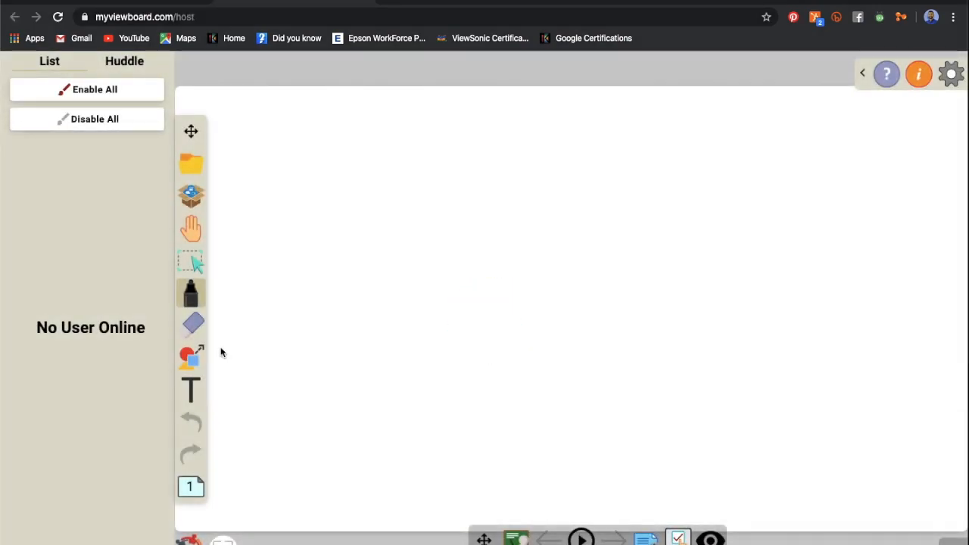
pyautogui.moveTo(428, 388)
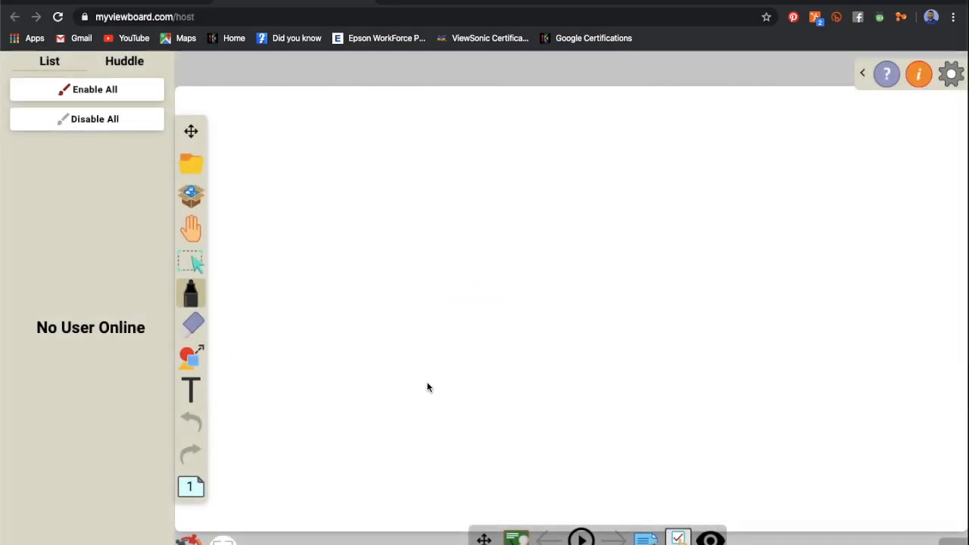
# - Handwrite 'hello' in black ink on the canvas and select the stroke
pyautogui.click(191, 293)
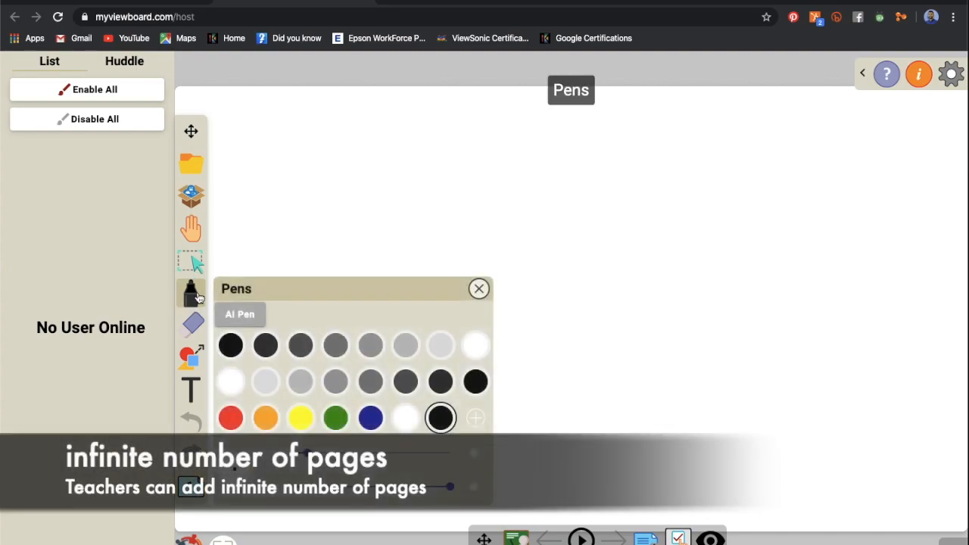
pyautogui.moveTo(567, 206); pyautogui.dragTo(567, 330)
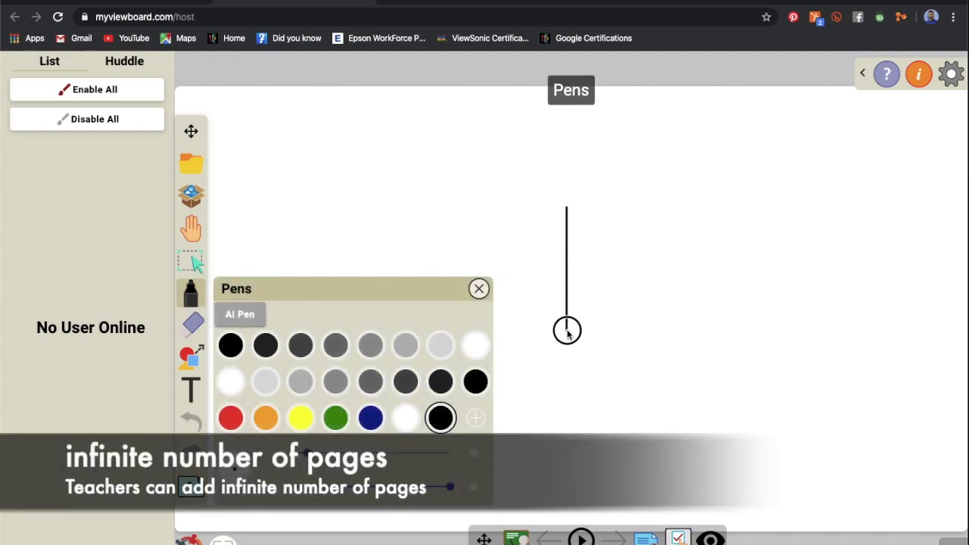
pyautogui.moveTo(566, 331); pyautogui.dragTo(678, 348)
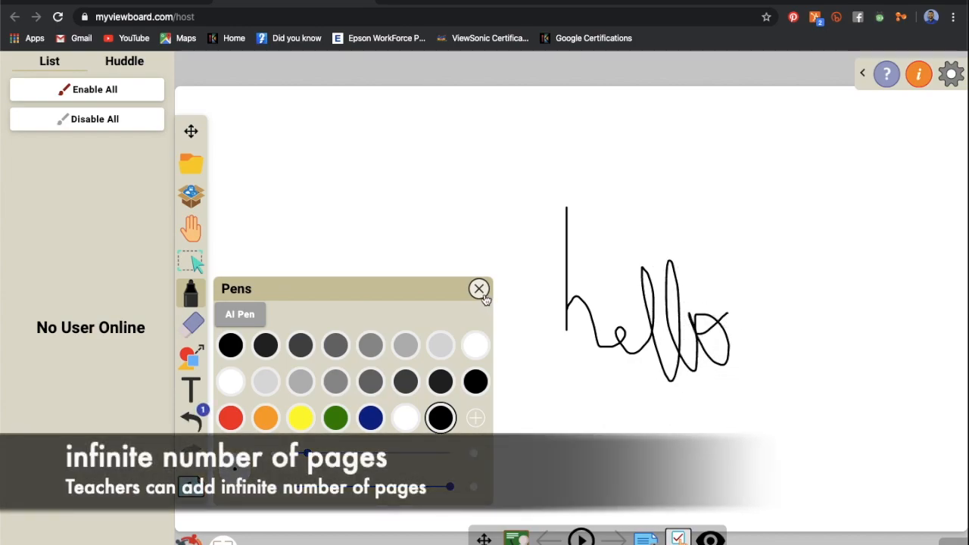
pyautogui.click(478, 289)
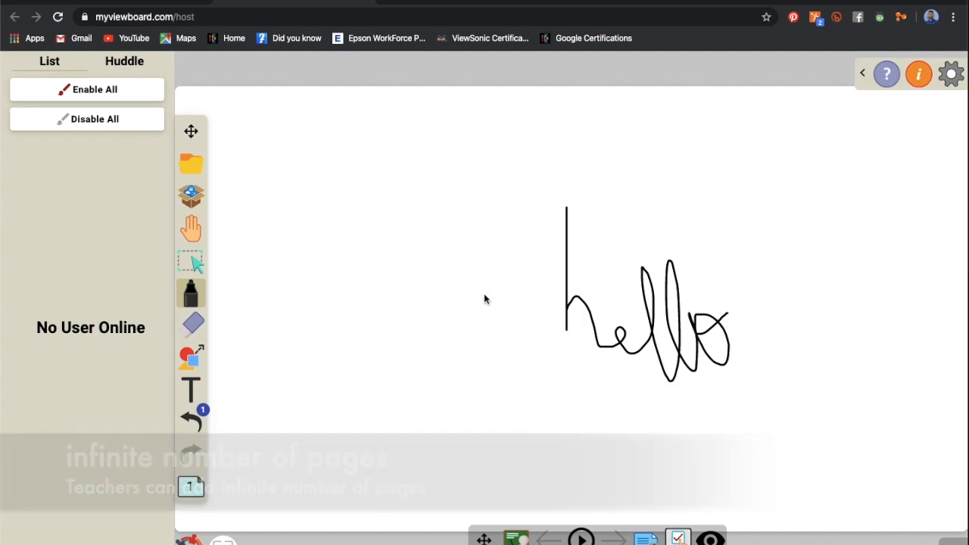
pyautogui.click(190, 260)
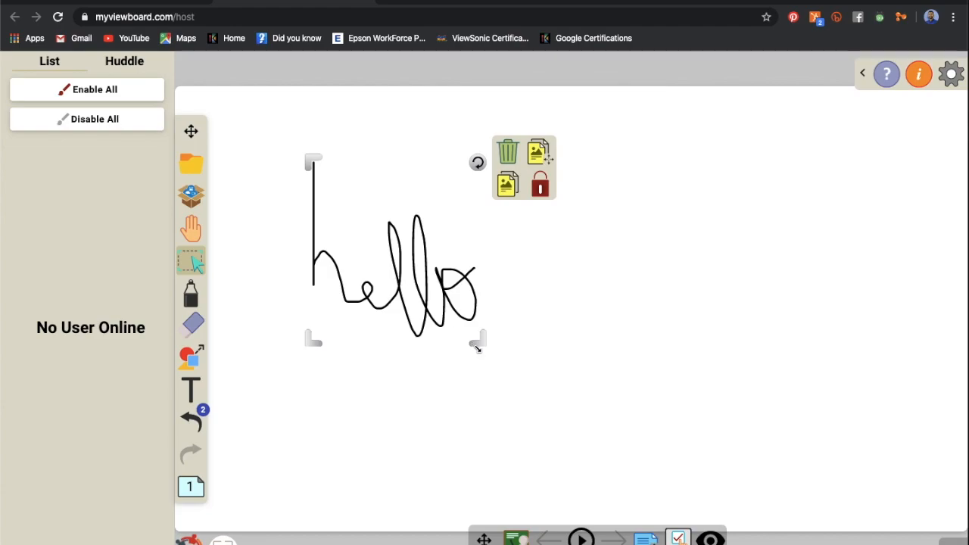
# - Turn on the AI Pen, sketch a flower, and accept the suggested purple flower
pyautogui.click(191, 293)
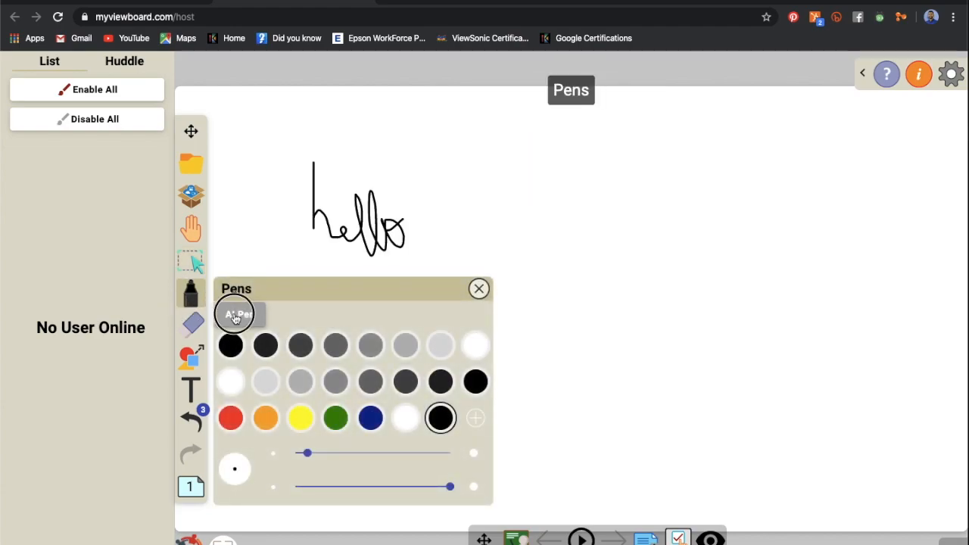
pyautogui.click(240, 314)
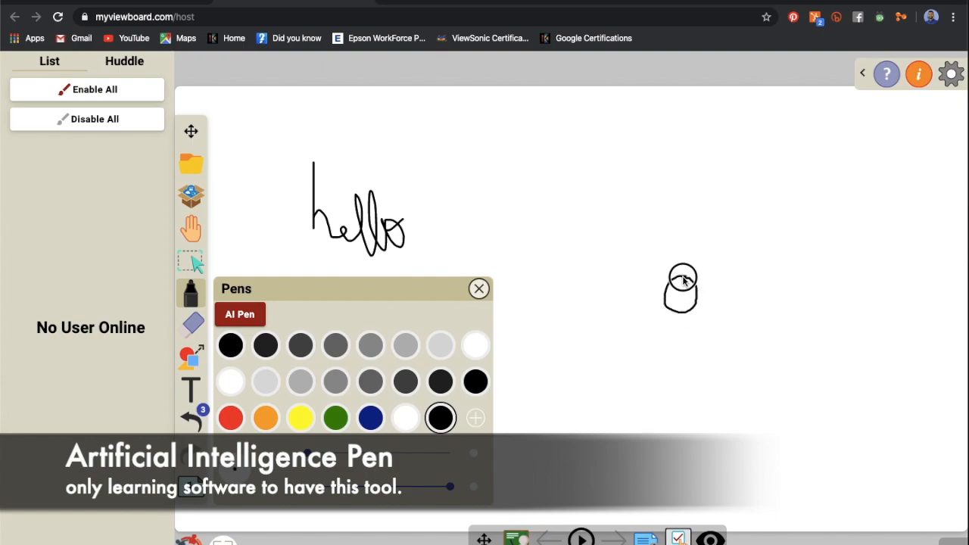
pyautogui.moveTo(697, 295); pyautogui.dragTo(685, 257)
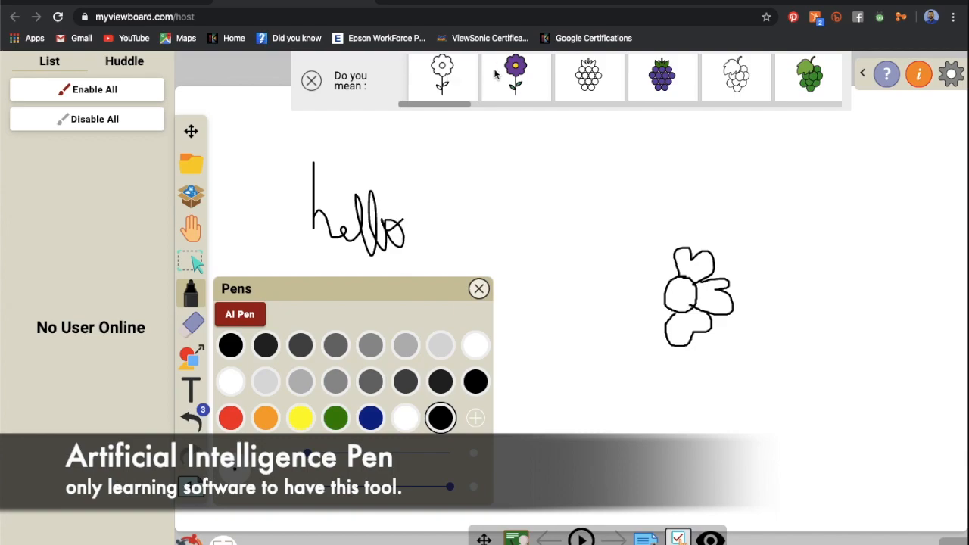
pyautogui.click(516, 76)
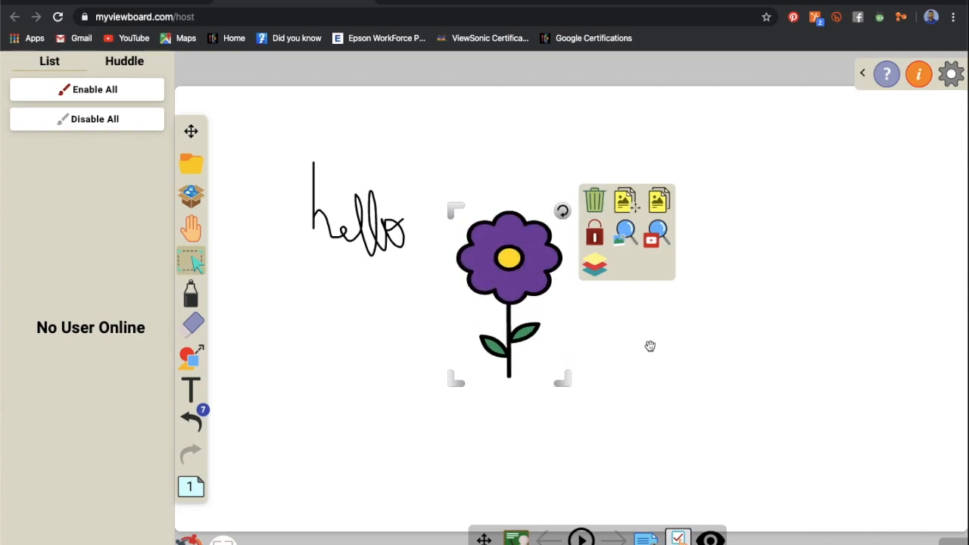
pyautogui.click(191, 163)
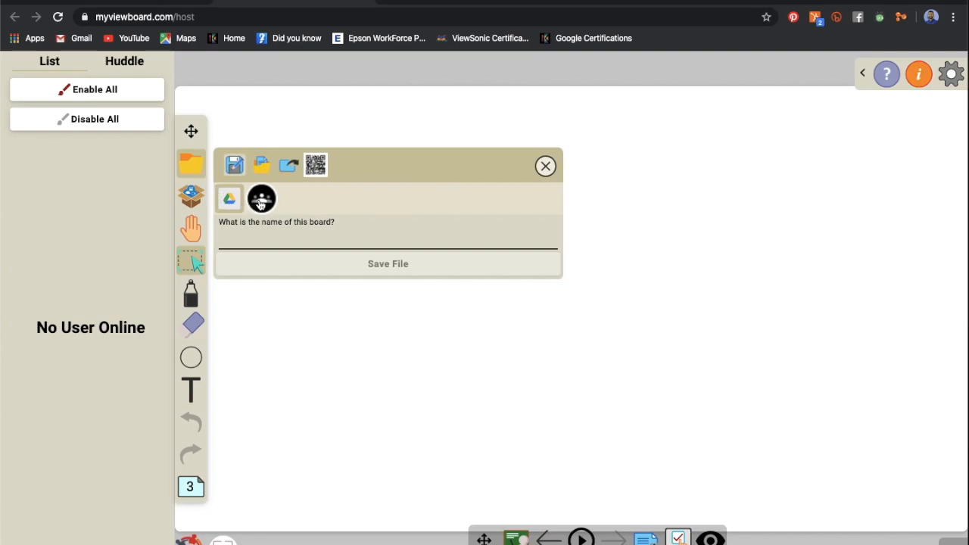
# - Bind the board to the C3 iT Demo Class Google Classroom
pyautogui.click(261, 199)
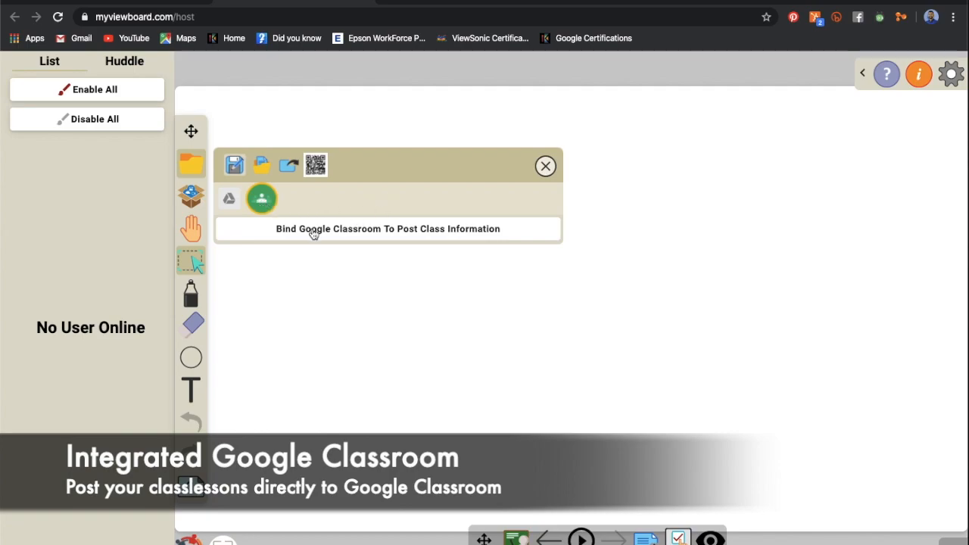
pyautogui.click(440, 233)
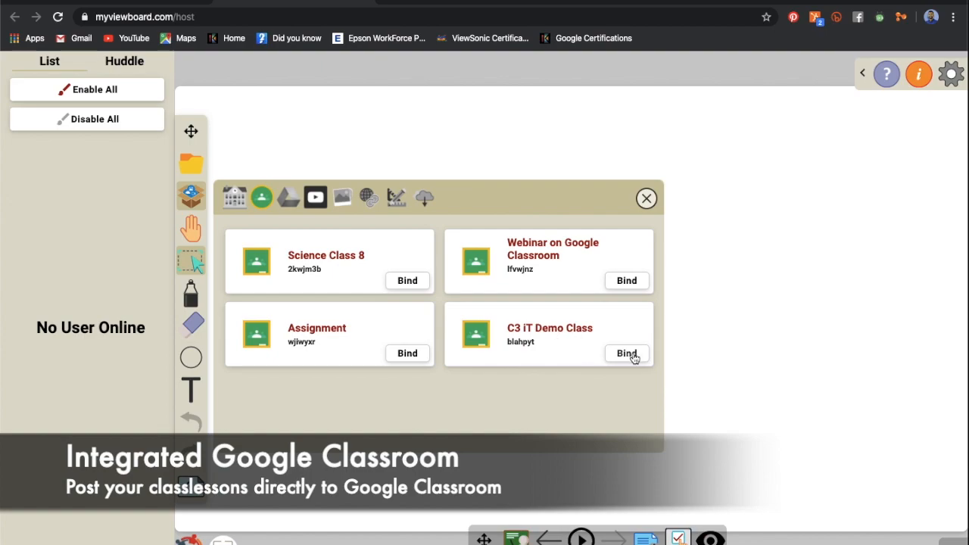
pyautogui.click(626, 353)
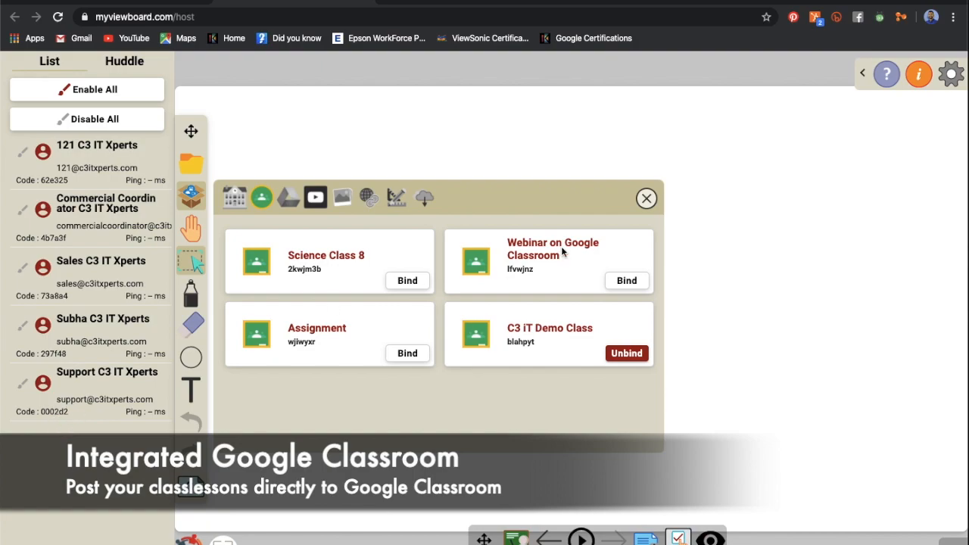
pyautogui.click(316, 198)
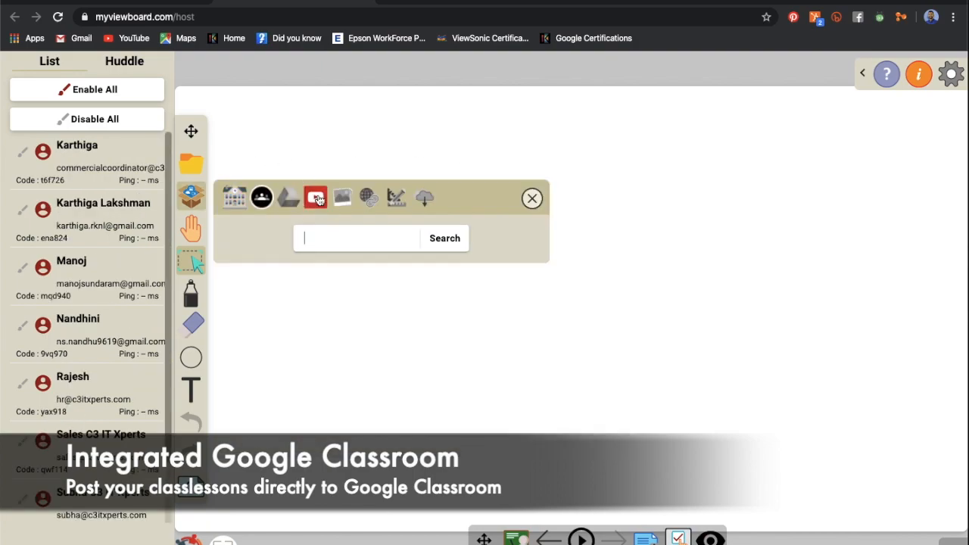
# - Search YouTube for 'Solar system', insert the Solar System 101 video, and play it
pyautogui.write('Sollar s')
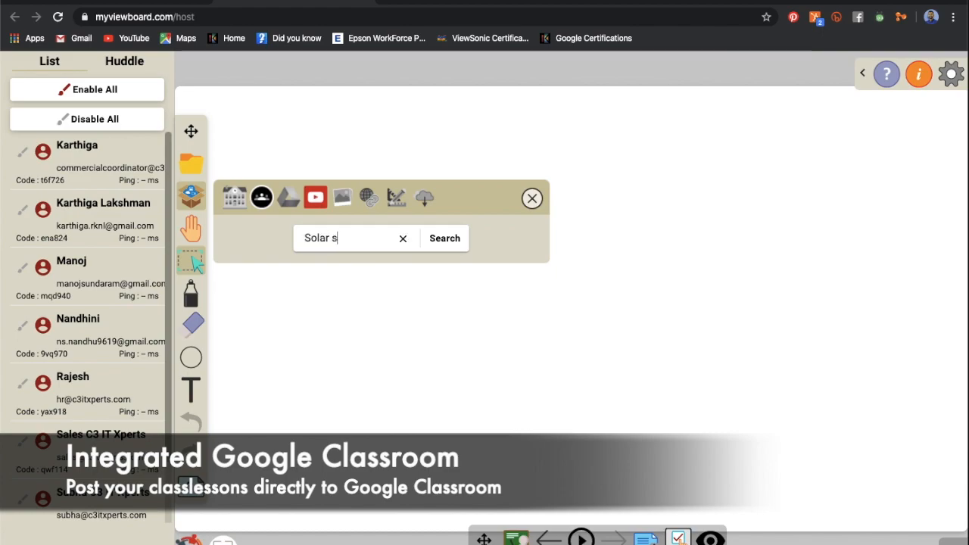
pyautogui.write('yste')
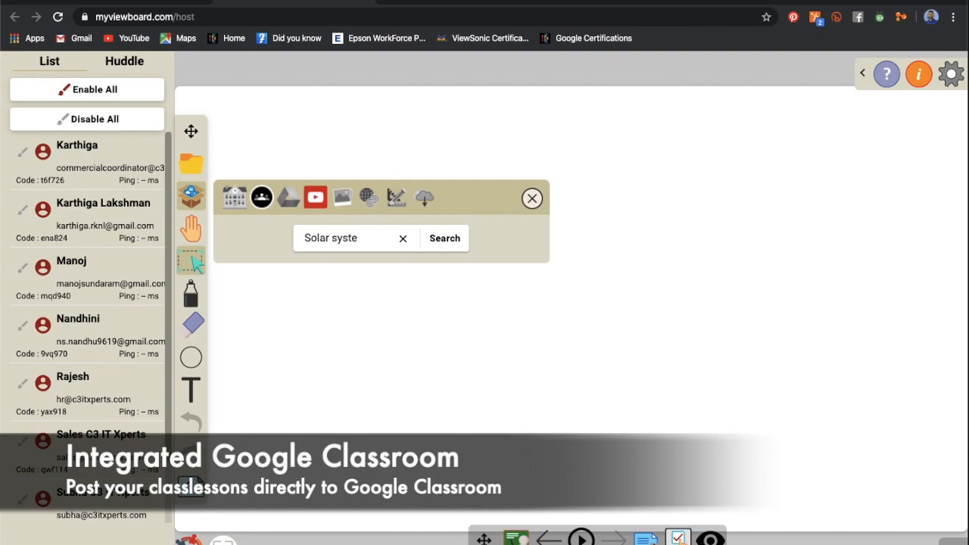
pyautogui.write('m')
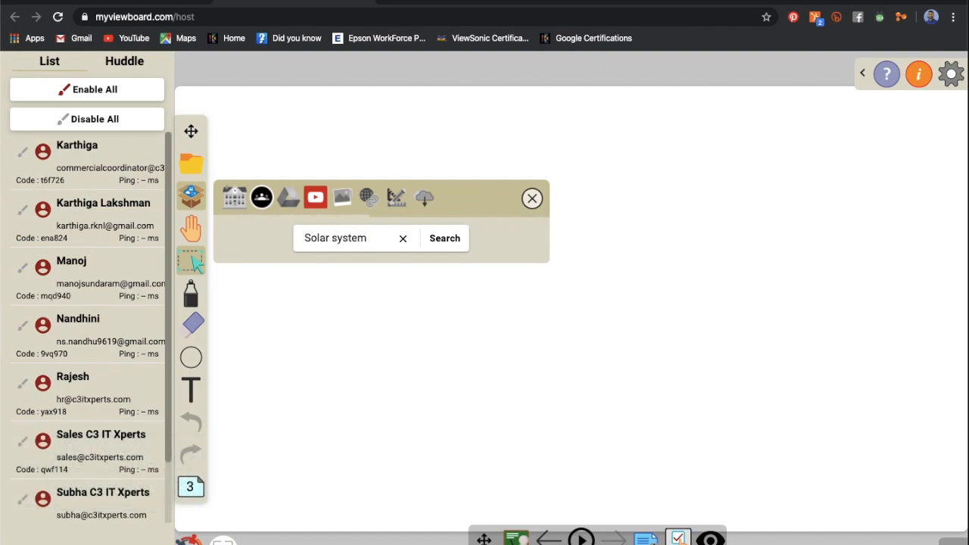
pyautogui.click(444, 238)
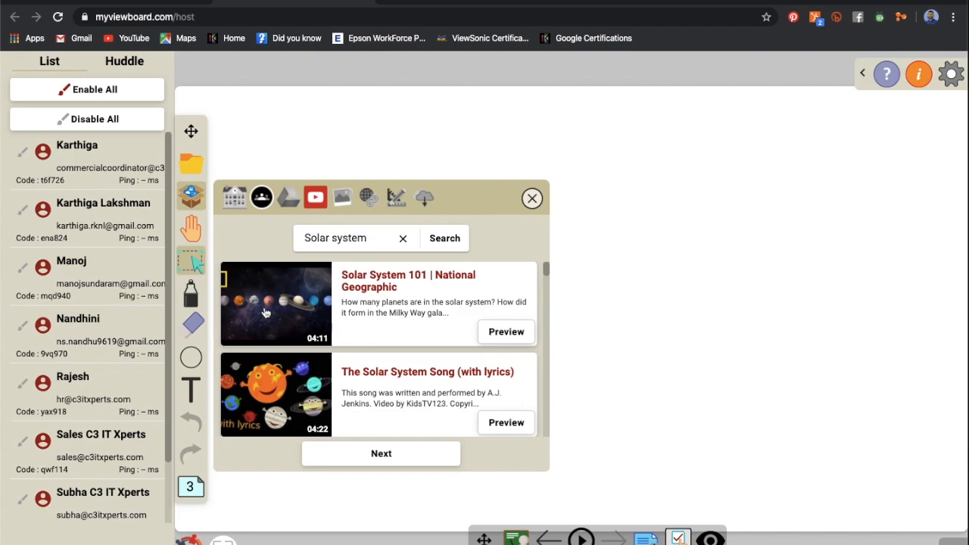
pyautogui.click(506, 331)
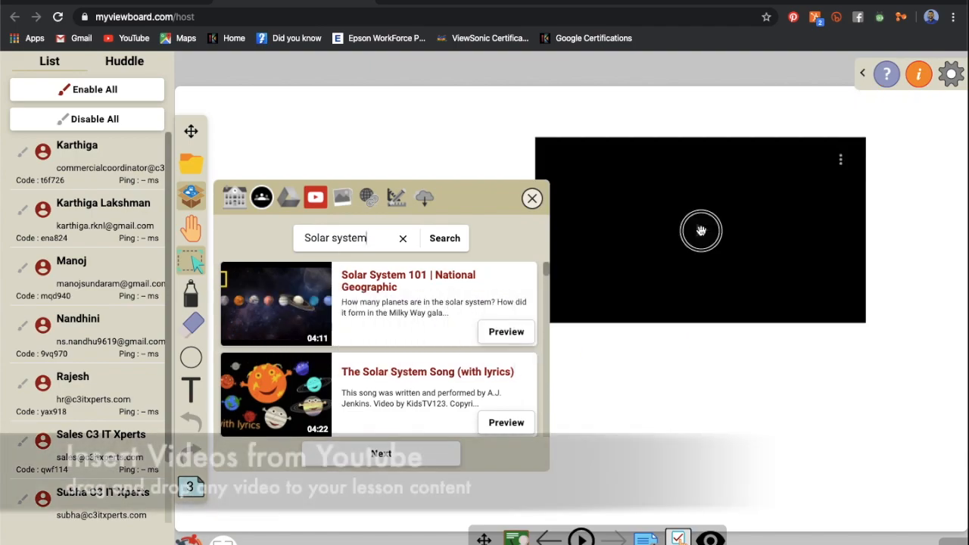
pyautogui.click(532, 198)
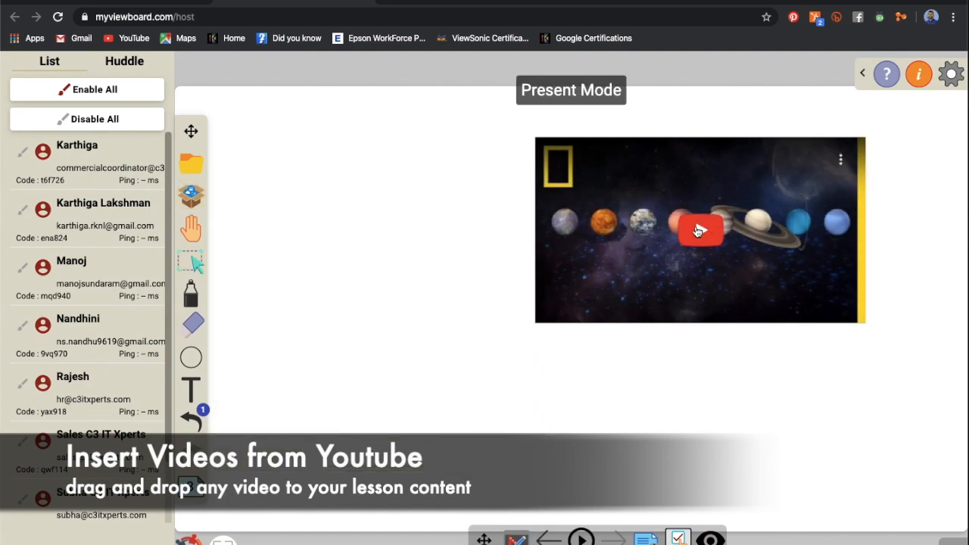
pyautogui.click(699, 231)
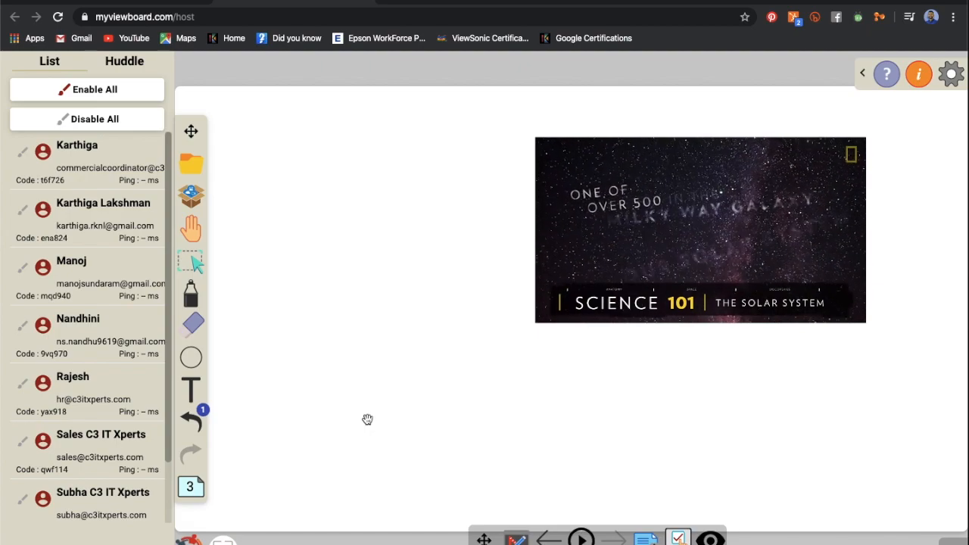
# - Search web images for 'Solar System', add a picture beside the video, and enlarge it
pyautogui.click(191, 196)
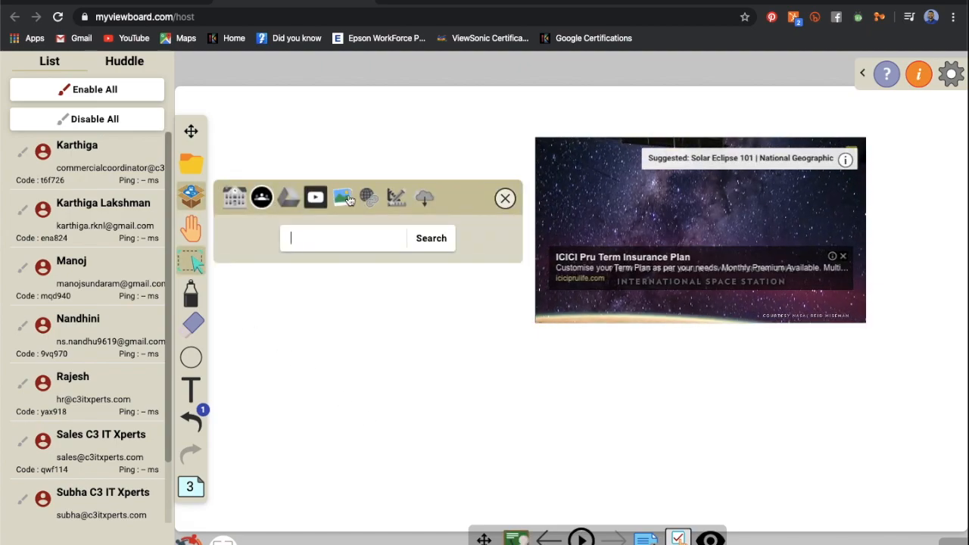
pyautogui.write('Solar')
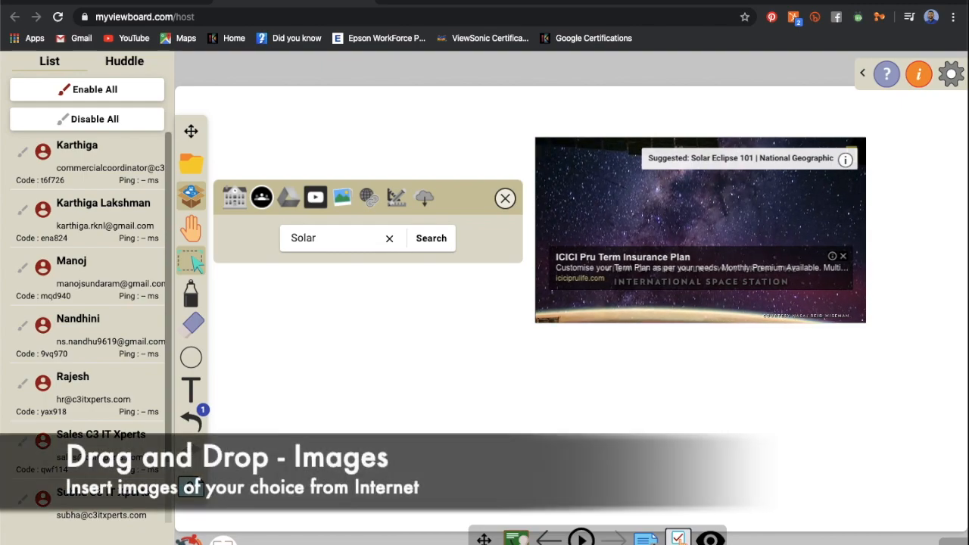
pyautogui.write('System')
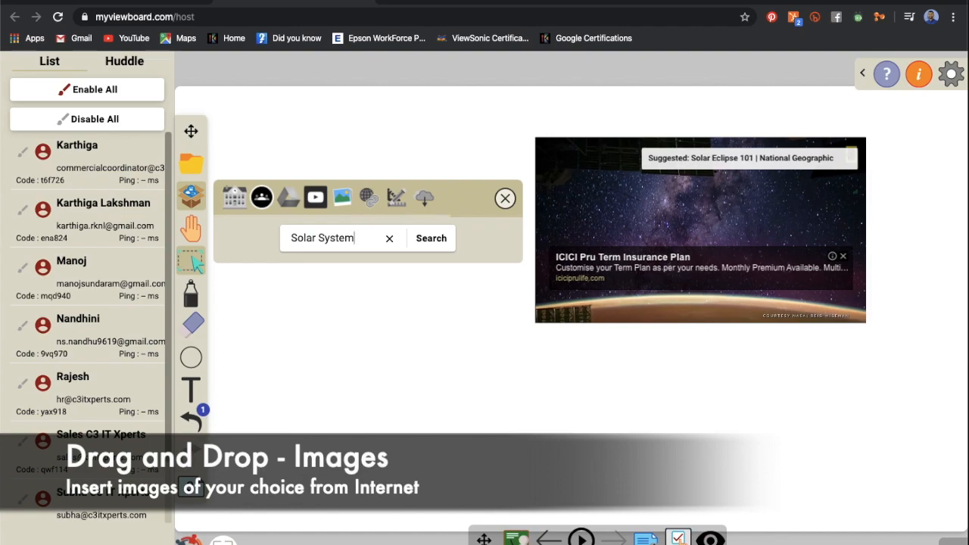
pyautogui.click(431, 238)
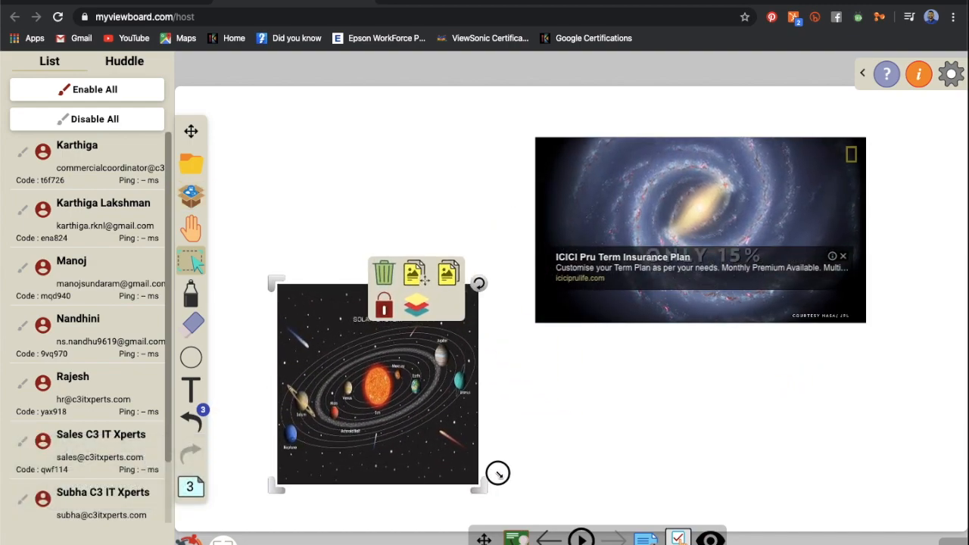
pyautogui.moveTo(376, 384); pyautogui.dragTo(356, 330)
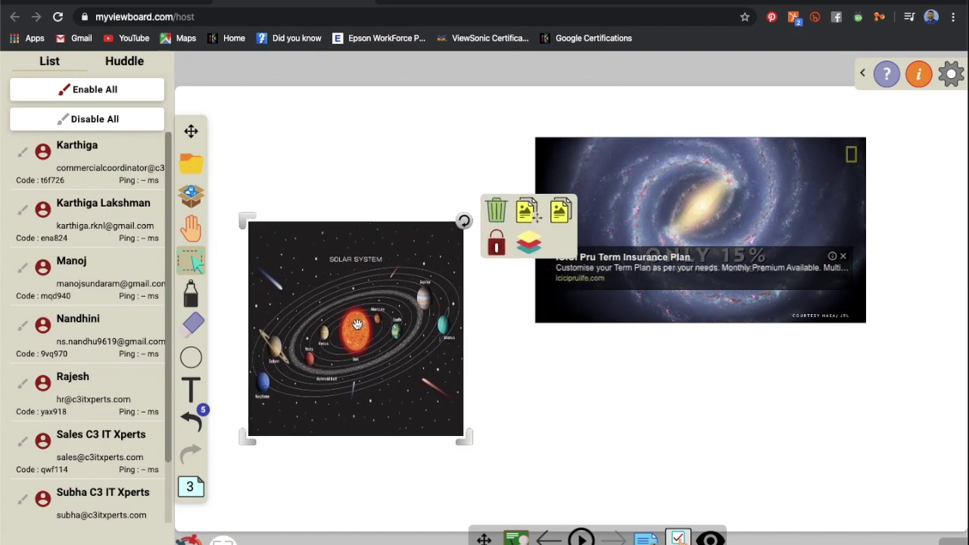
pyautogui.click(191, 389)
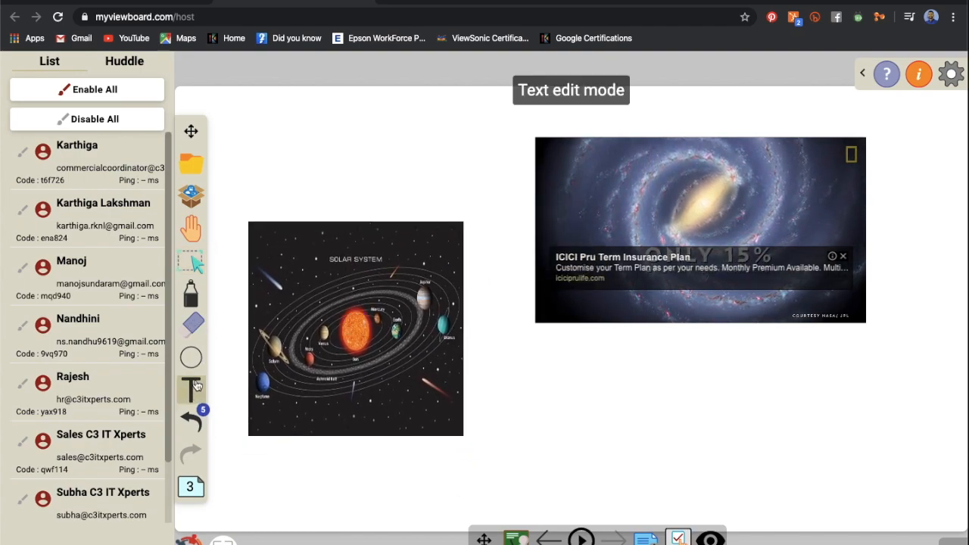
# - Type 'Solar System' below the video and open the board sharing options
pyautogui.click(191, 388)
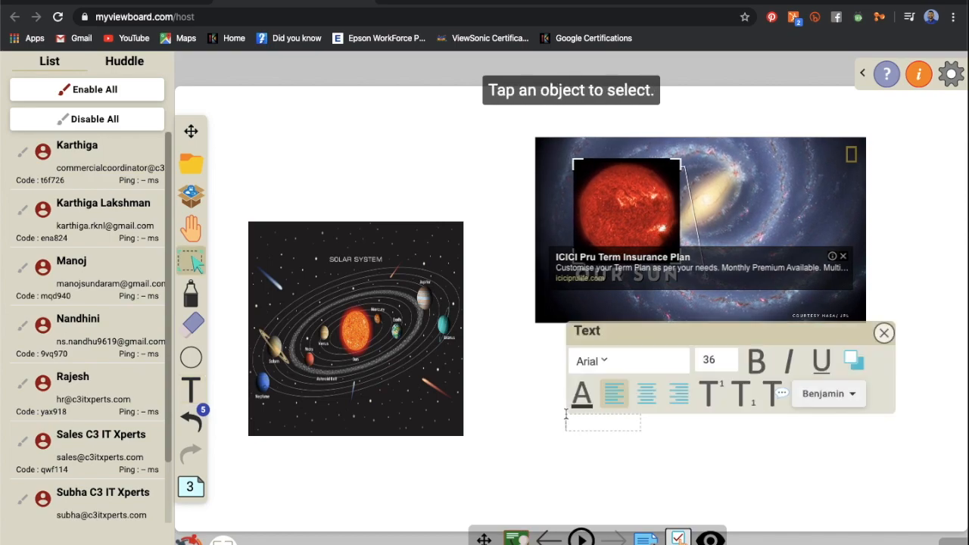
pyautogui.write('Solar Sys')
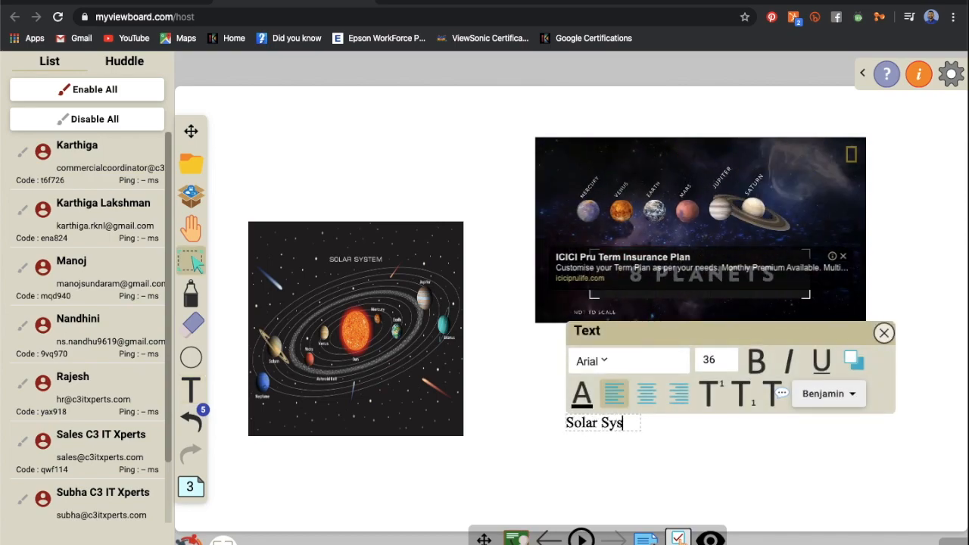
pyautogui.write('tem')
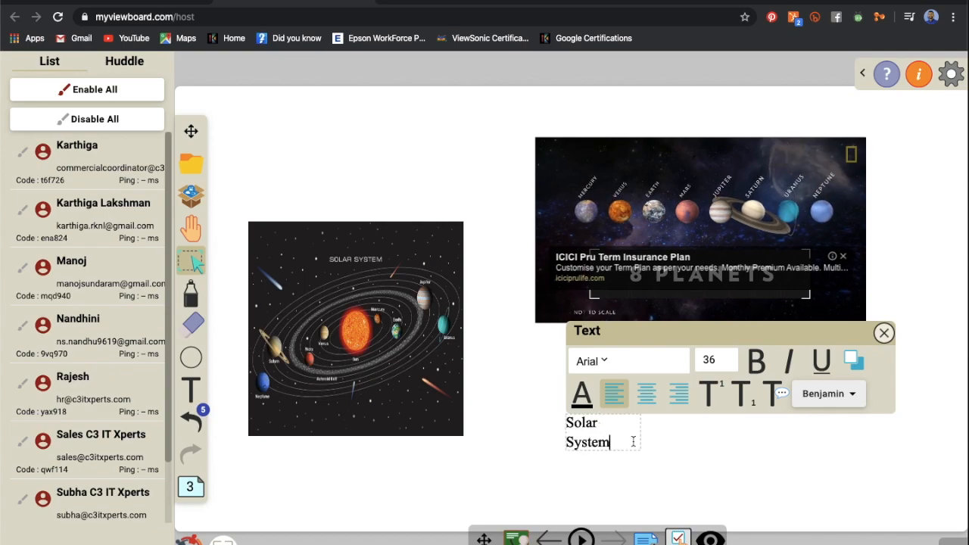
pyautogui.click(883, 333)
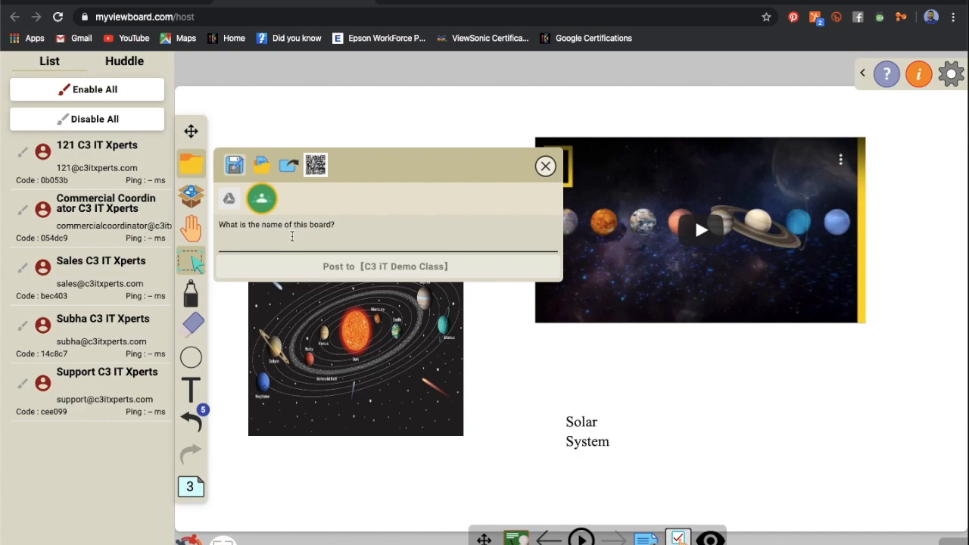
# - Enter 'Demo Class' as the board name
pyautogui.write('Demo Clas')
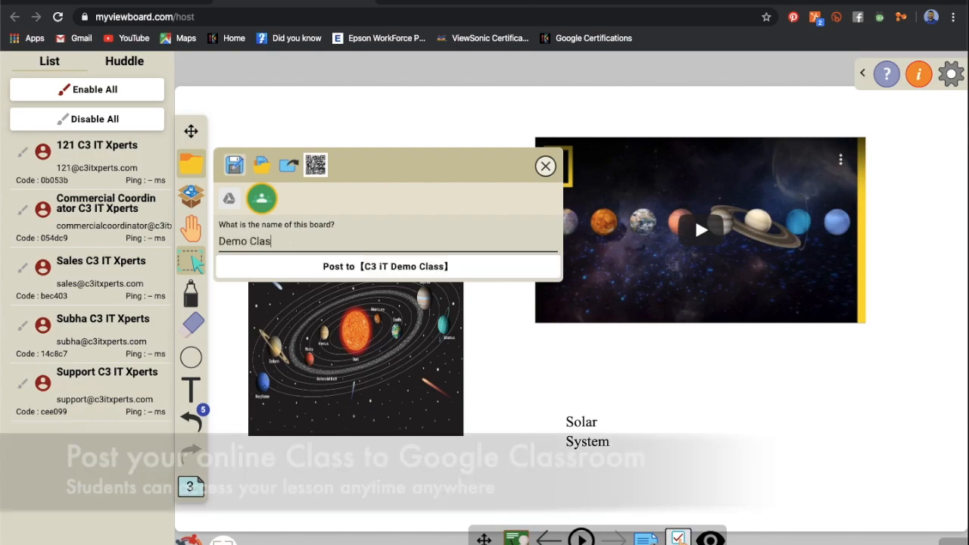
pyautogui.write('s')
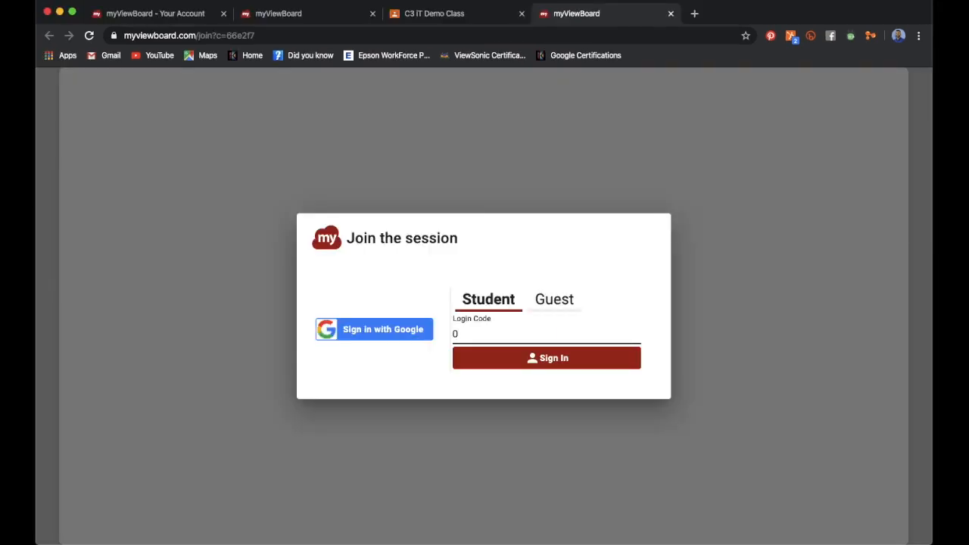
# - Join the session with student code b053b and confirm the student shows online on the host
pyautogui.write('b053')
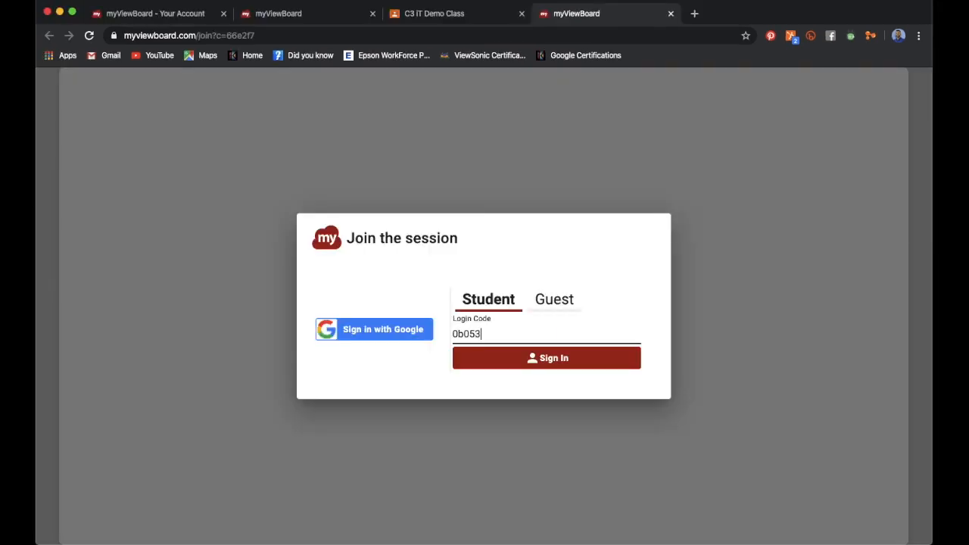
pyautogui.write('b')
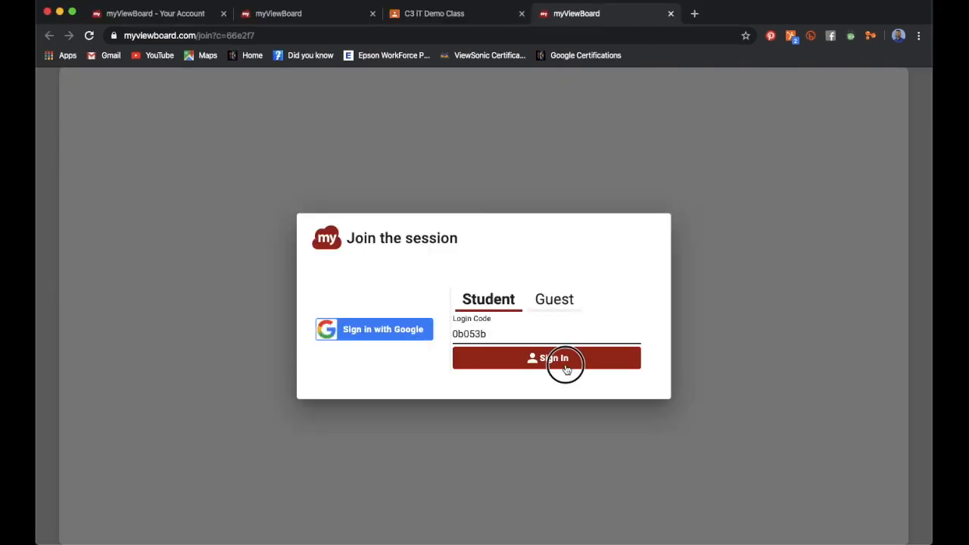
pyautogui.click(547, 358)
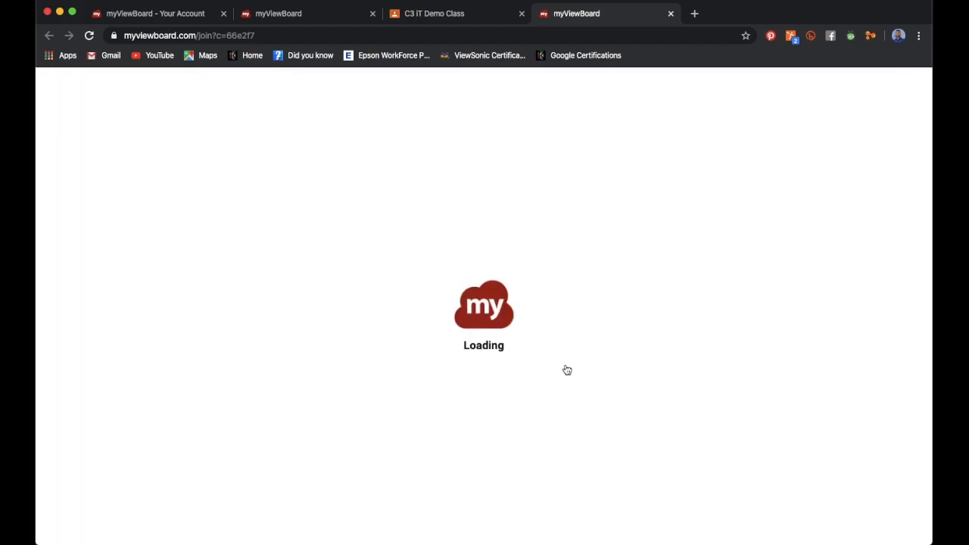
pyautogui.moveTo(331, 287)
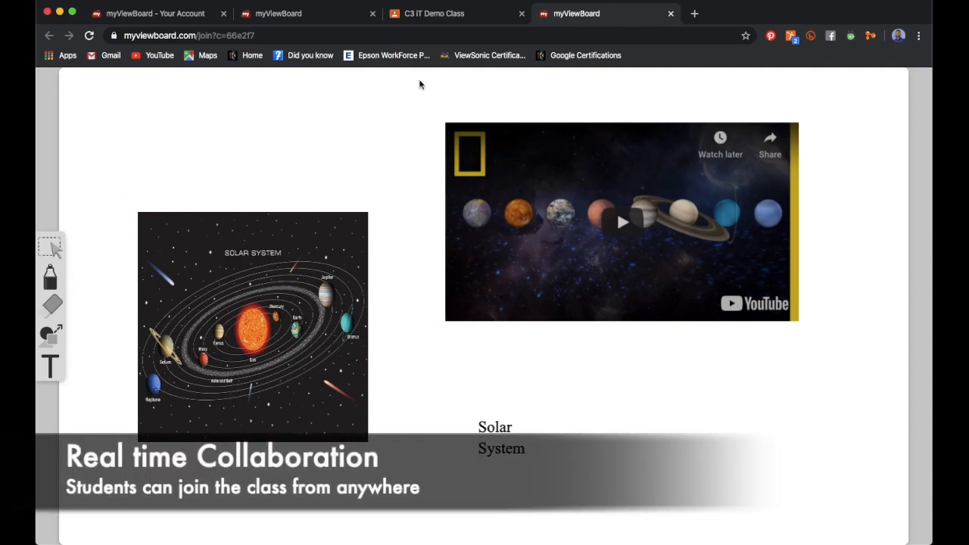
pyautogui.click(278, 13)
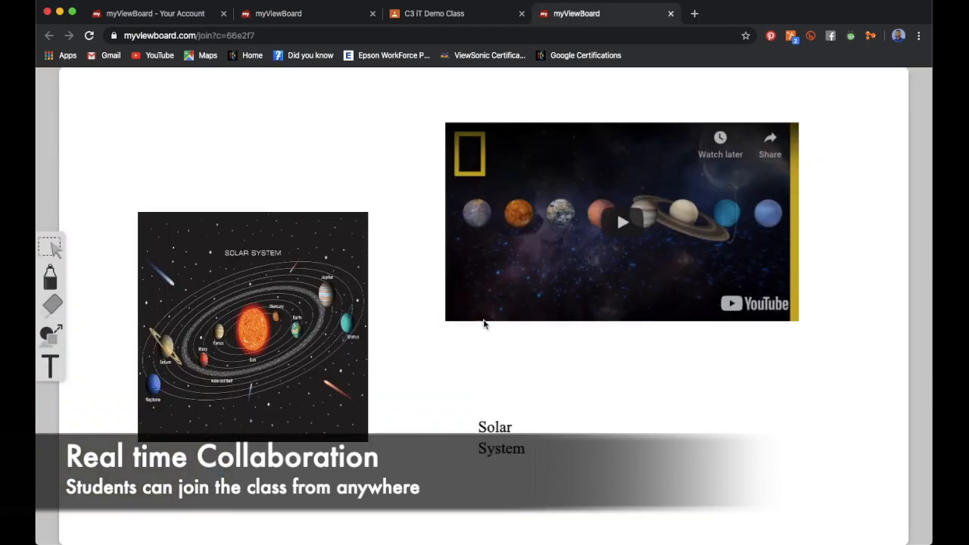
pyautogui.click(434, 14)
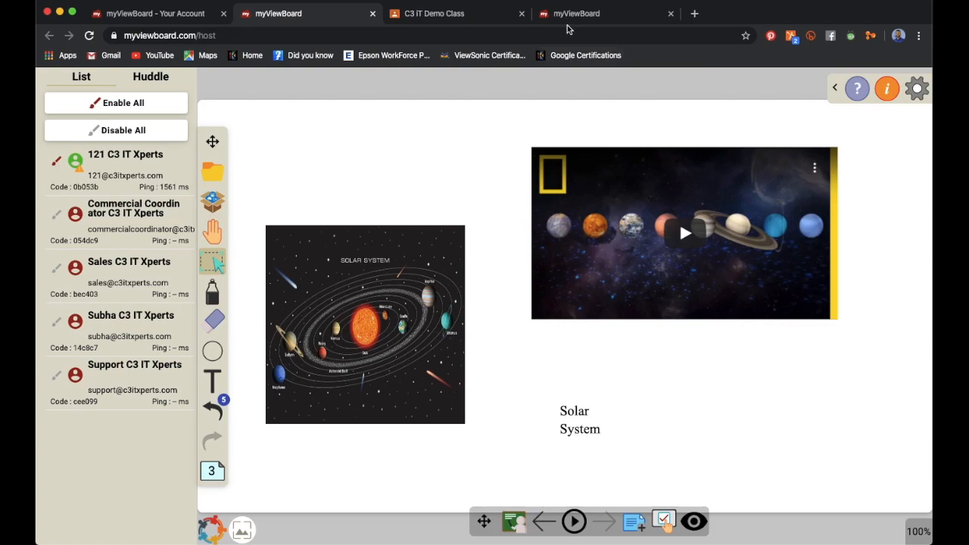
pyautogui.click(576, 13)
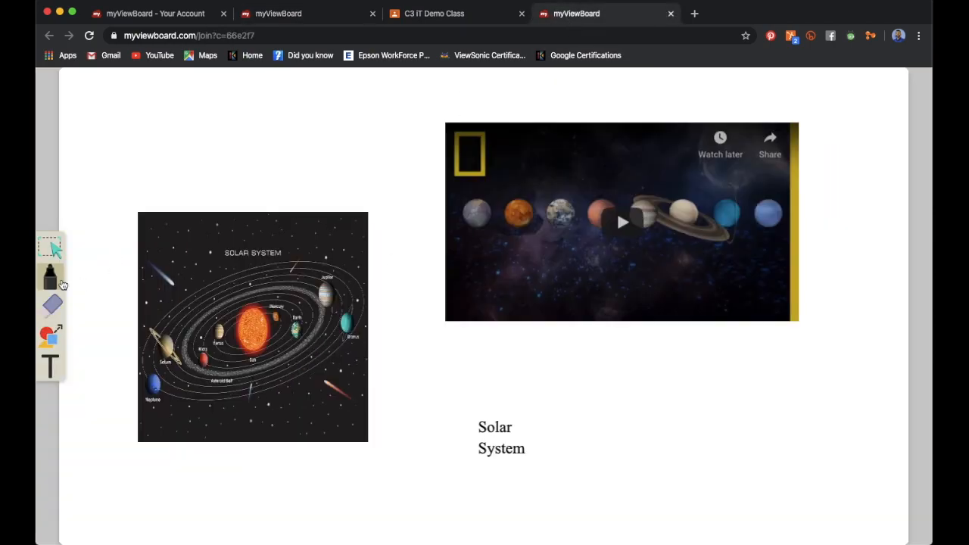
# - As the student, circle 'Solar System' in red ink and write 'student' beside it
pyautogui.click(49, 277)
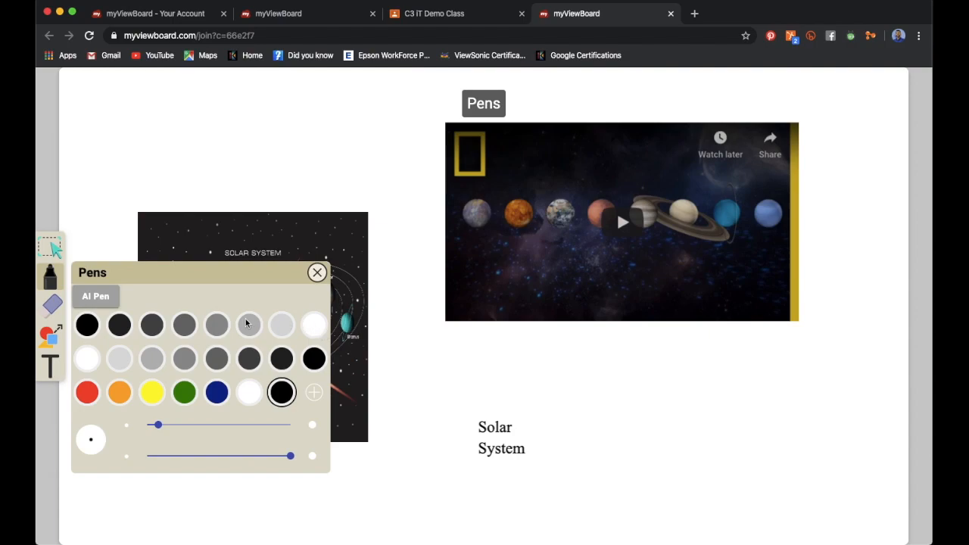
pyautogui.click(87, 392)
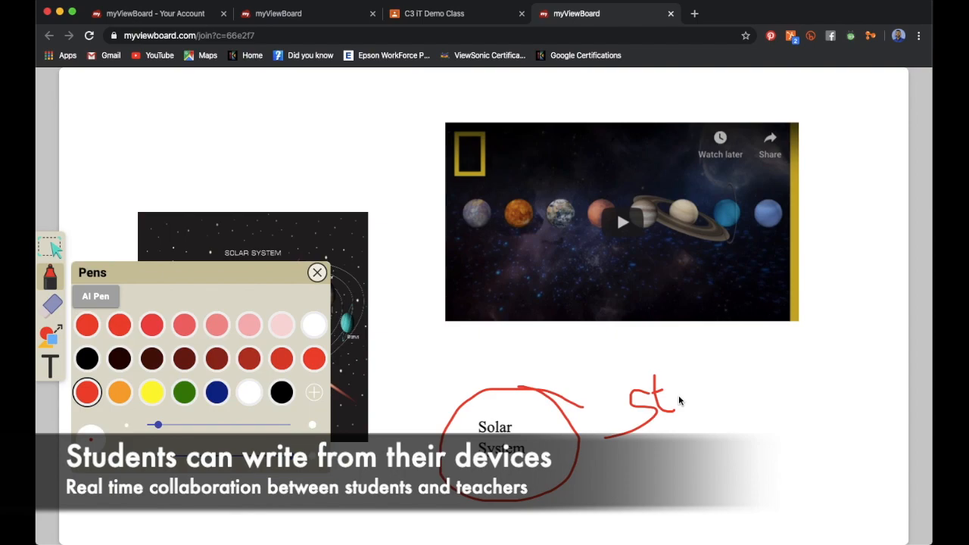
pyautogui.moveTo(667, 402); pyautogui.dragTo(731, 383)
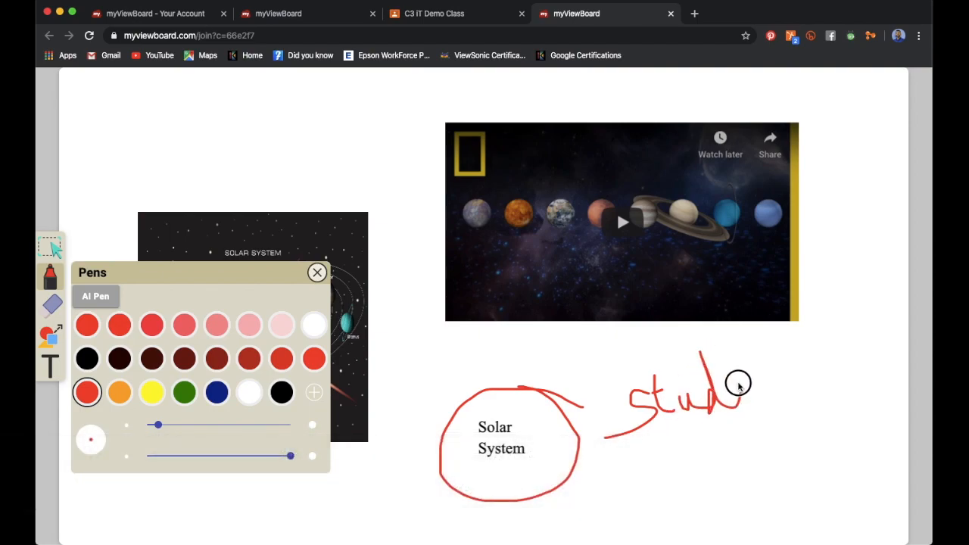
pyautogui.moveTo(739, 382); pyautogui.dragTo(814, 390)
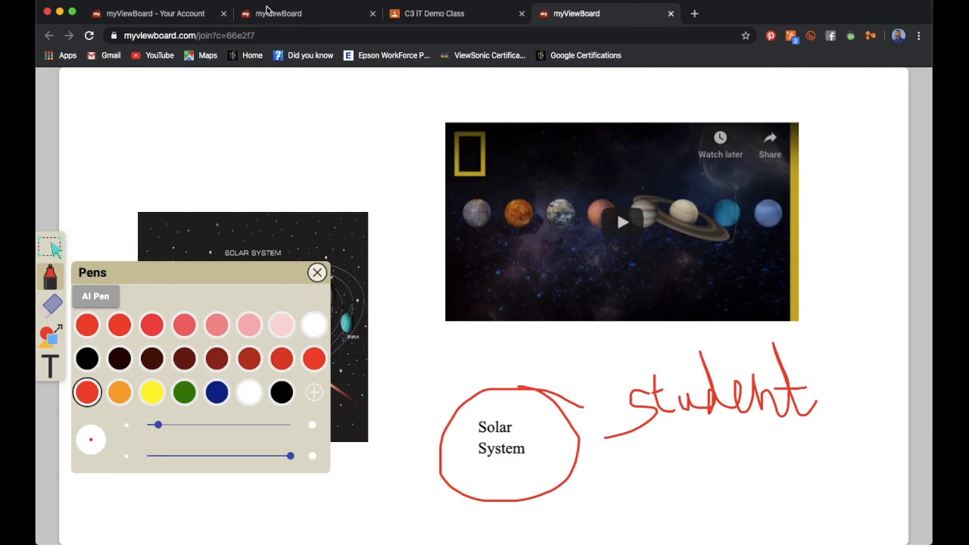
pyautogui.click(278, 14)
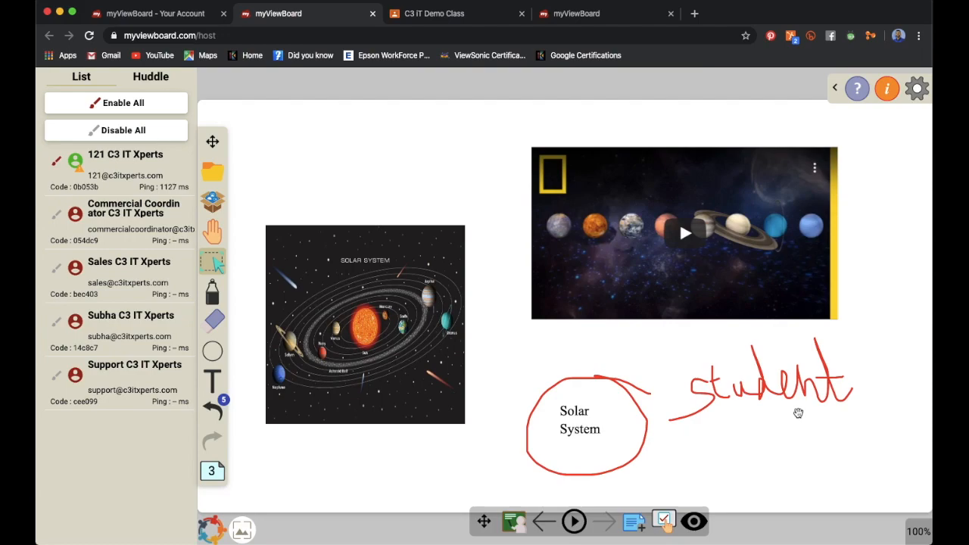
pyautogui.moveTo(108, 189)
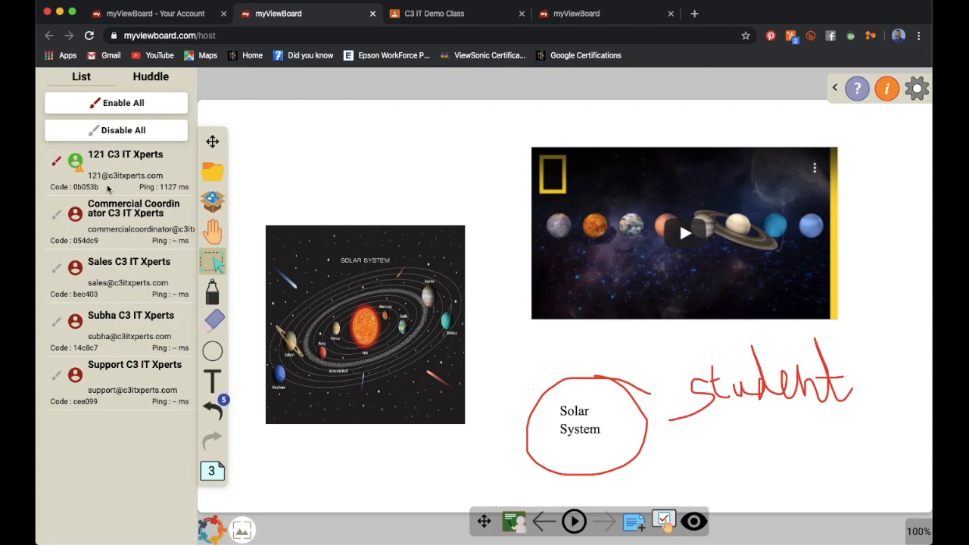
pyautogui.moveTo(73, 255)
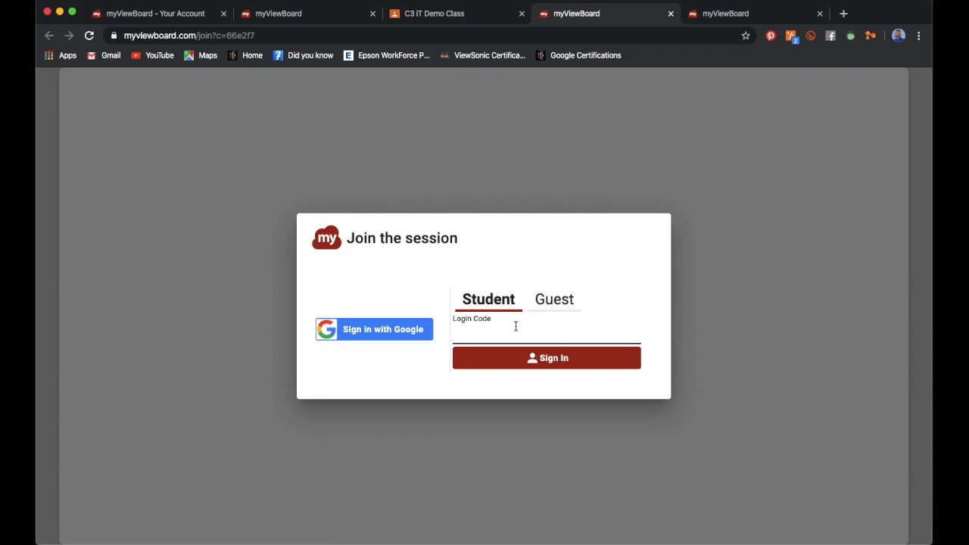
pyautogui.click(278, 14)
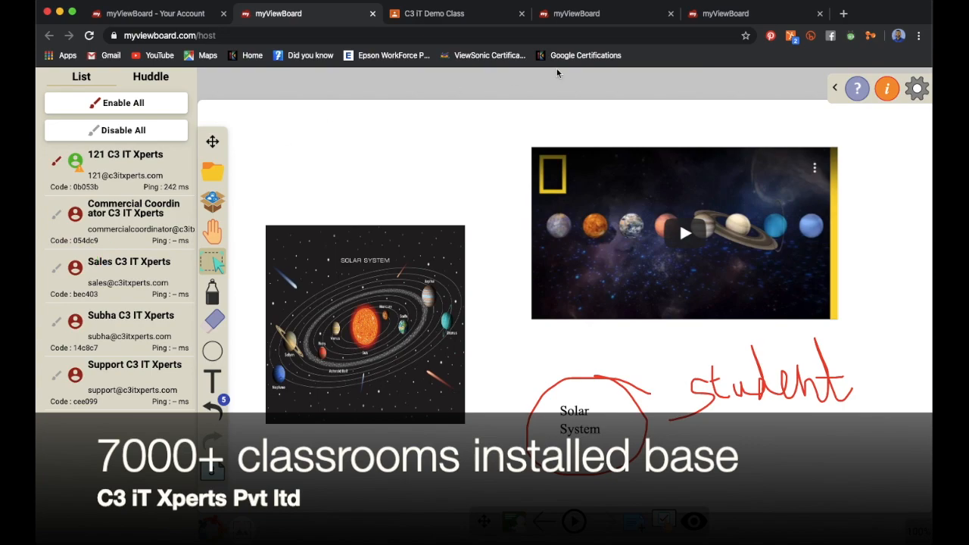
pyautogui.moveTo(726, 13)
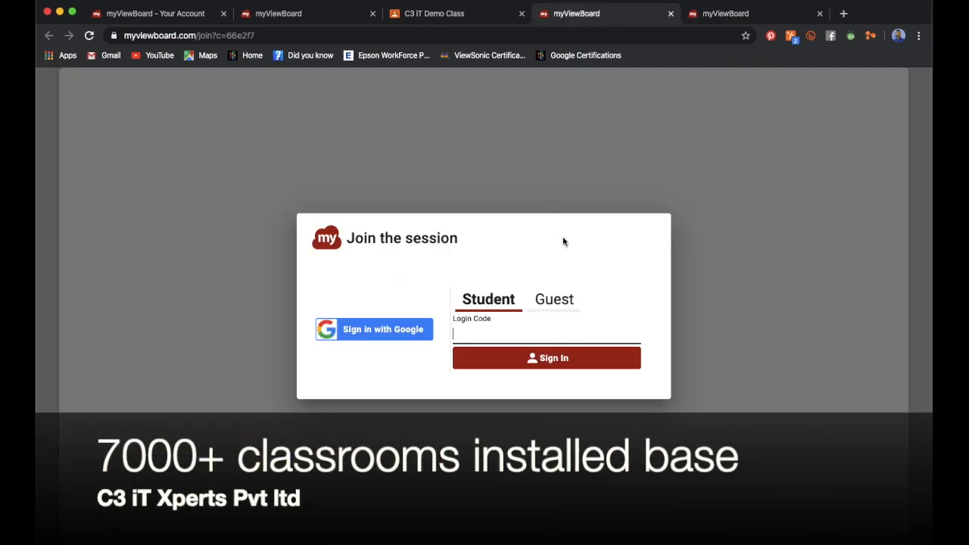
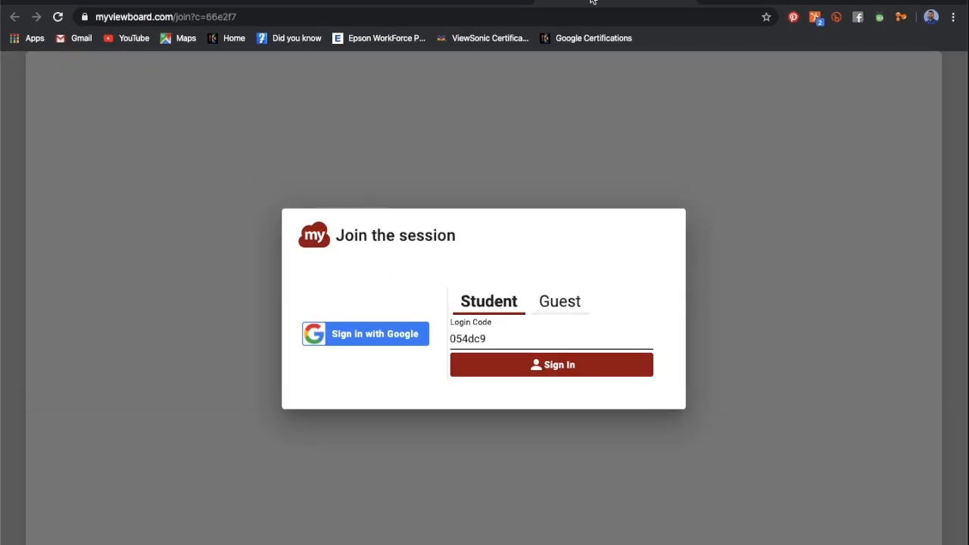
pyautogui.click(551, 365)
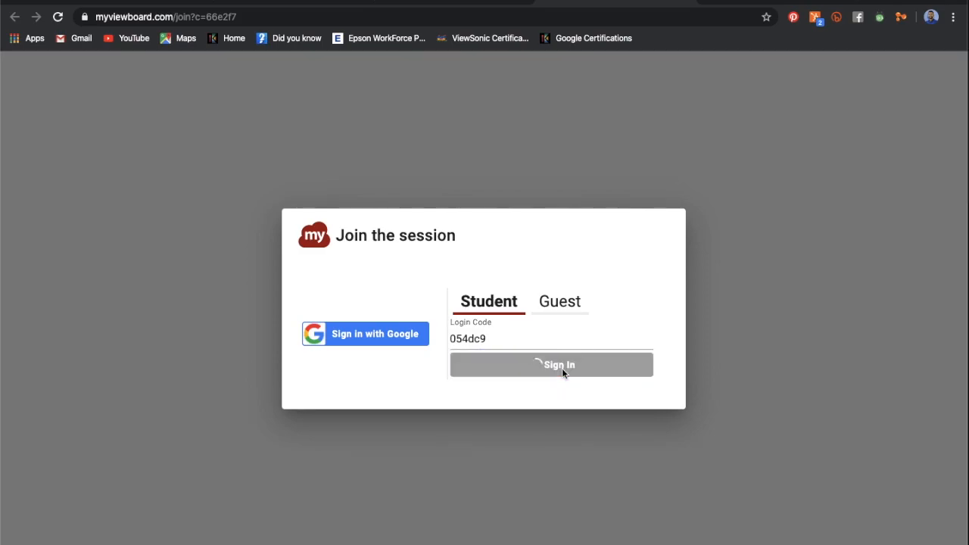
pyautogui.click(551, 364)
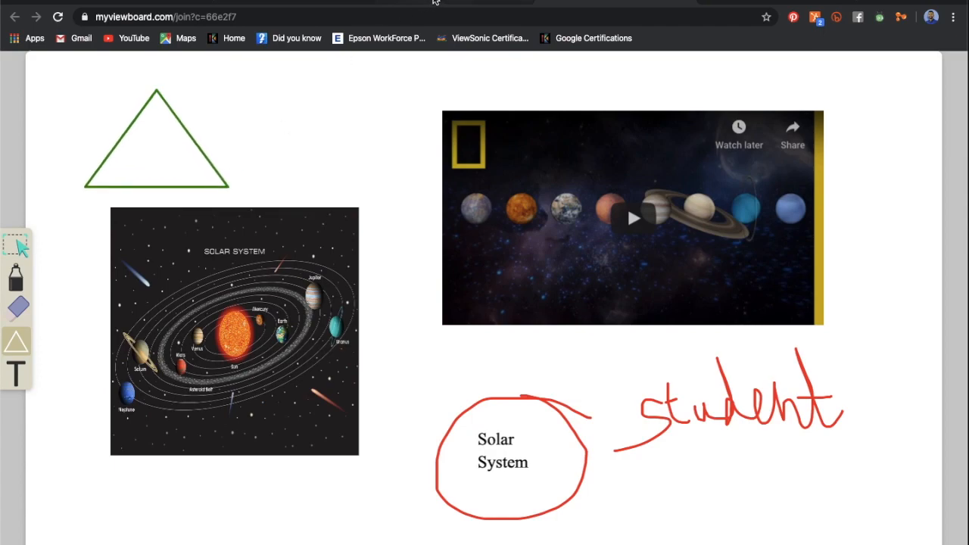
# - On the host board, play the embedded solar system video to 0:12, then pause it
pyautogui.click(15, 276)
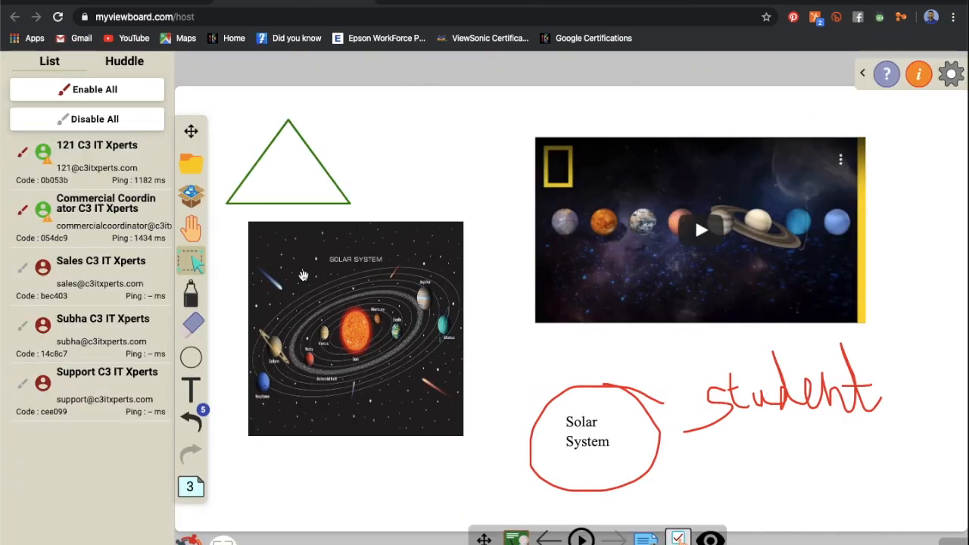
pyautogui.moveTo(826, 309)
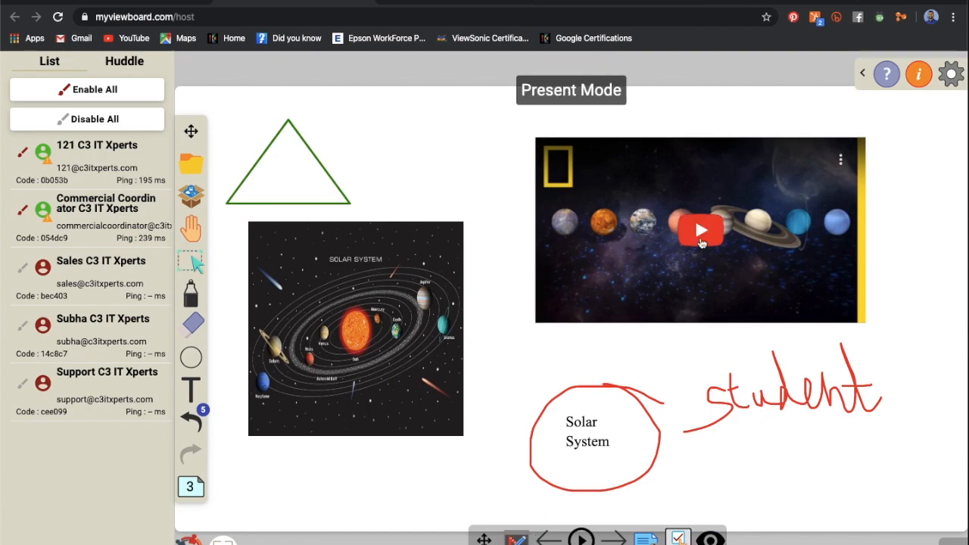
pyautogui.click(700, 231)
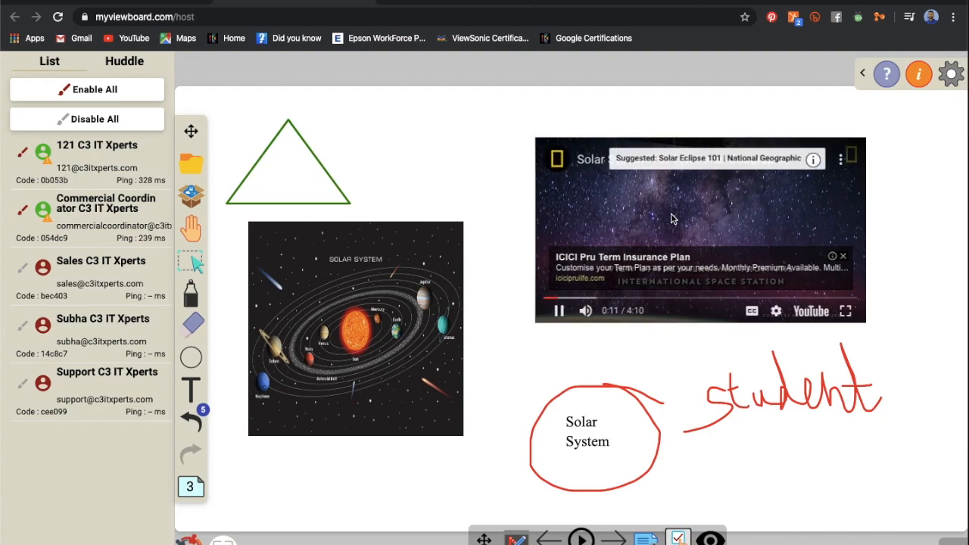
pyautogui.click(559, 311)
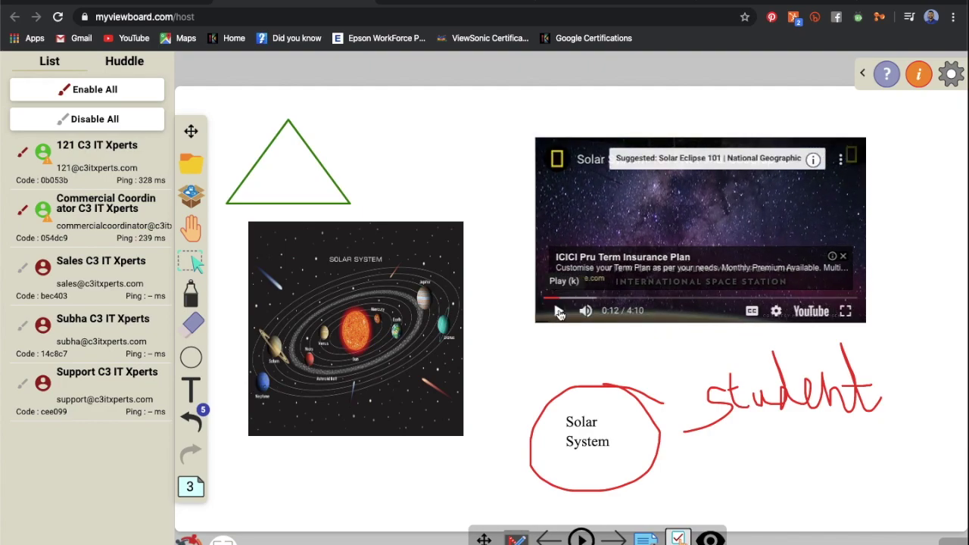